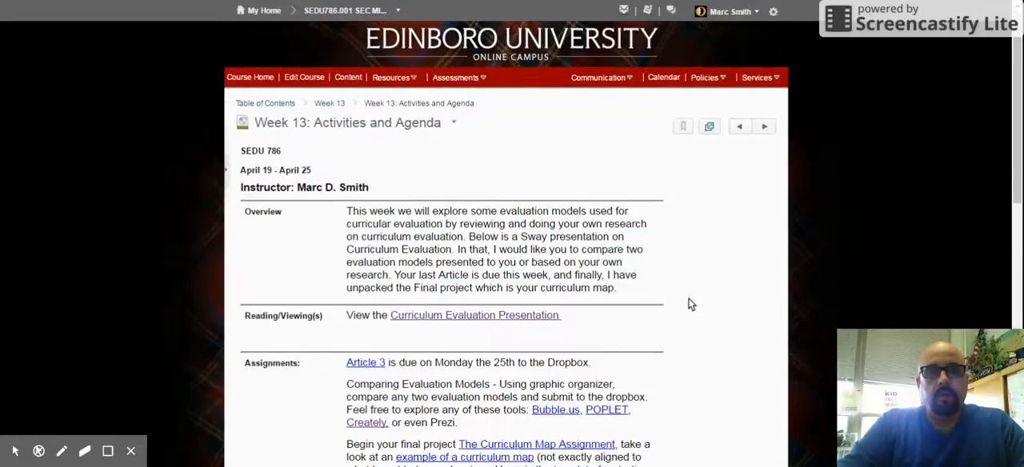
pyautogui.scroll(-3)
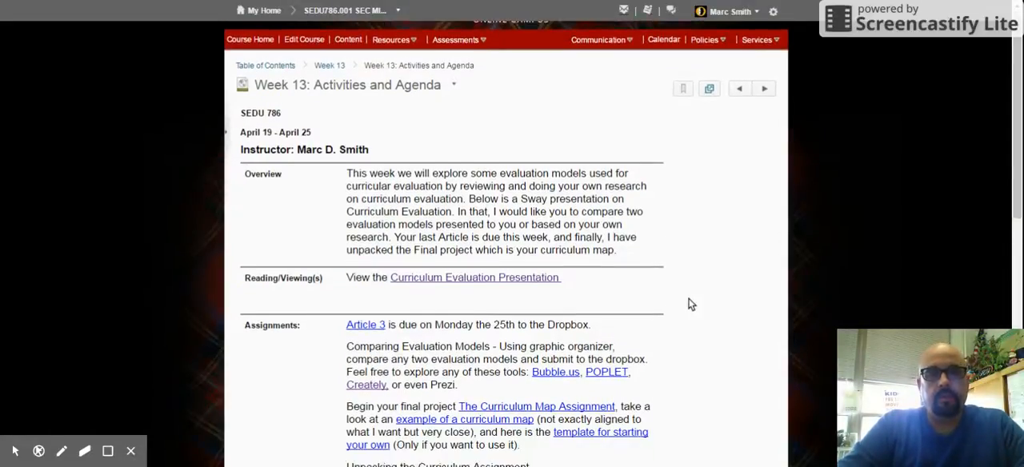
pyautogui.scroll(-3)
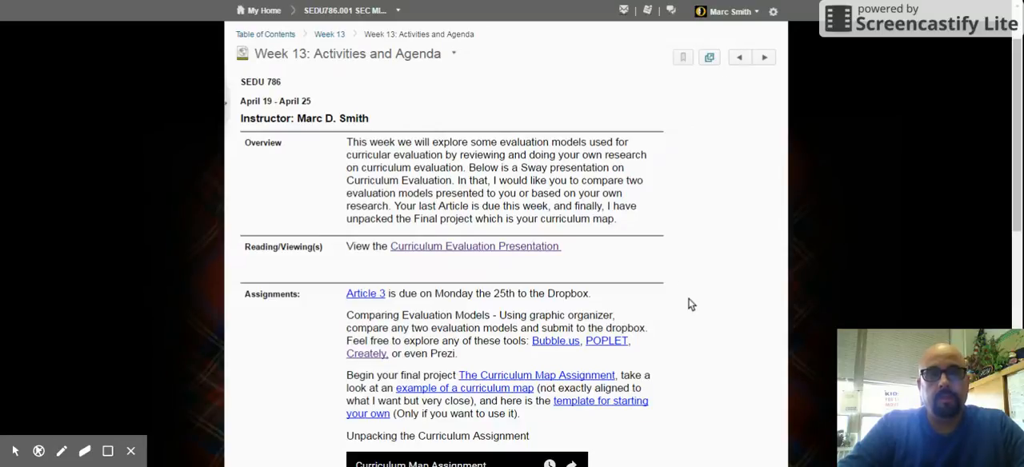
pyautogui.scroll(-3)
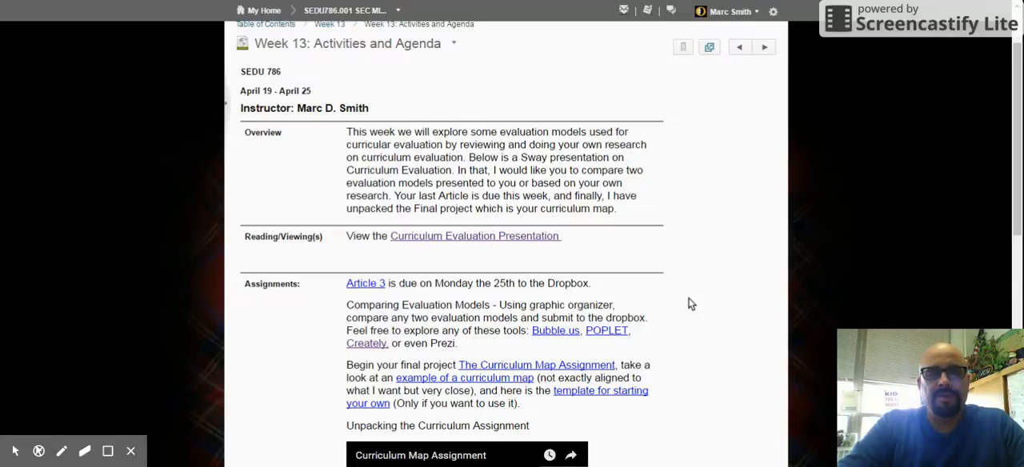
pyautogui.scroll(-3)
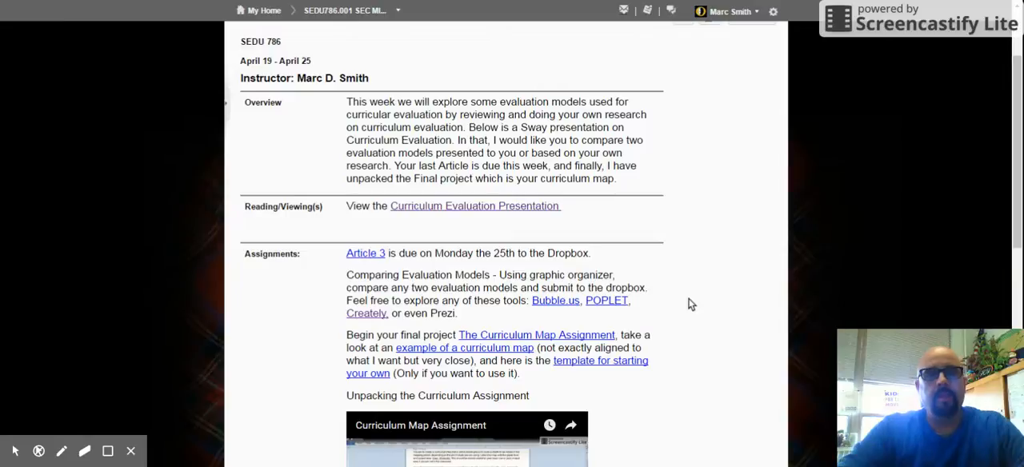
pyautogui.moveTo(687, 303)
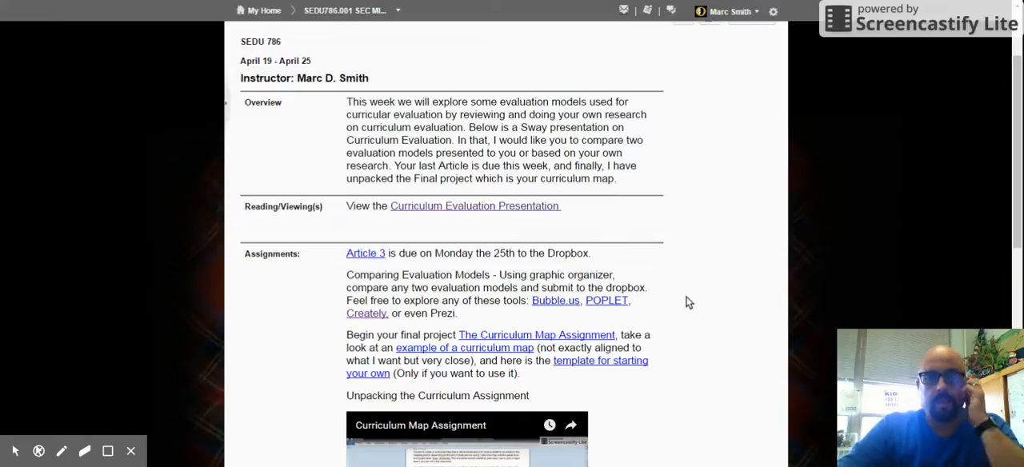
pyautogui.moveTo(383, 6)
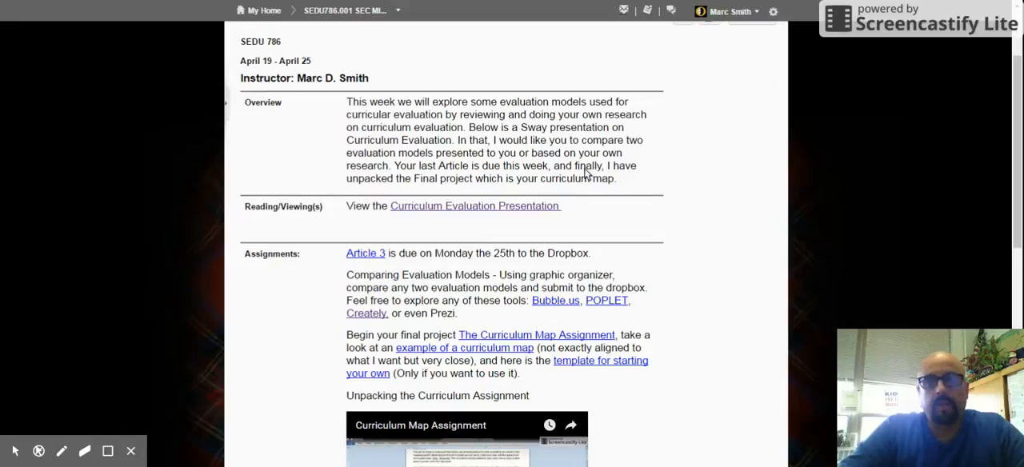
pyautogui.moveTo(528, 165); pyautogui.dragTo(615, 178)
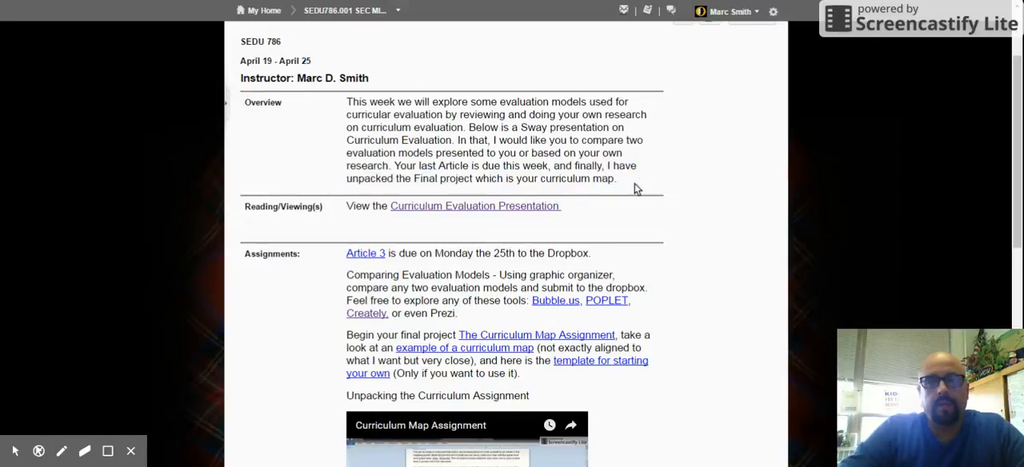
pyautogui.moveTo(393, 166); pyautogui.dragTo(592, 179)
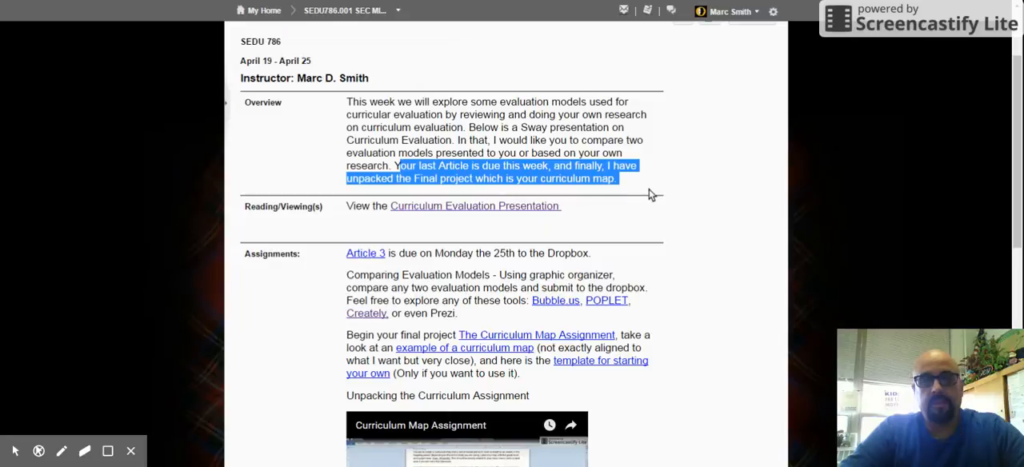
pyautogui.scroll(-3)
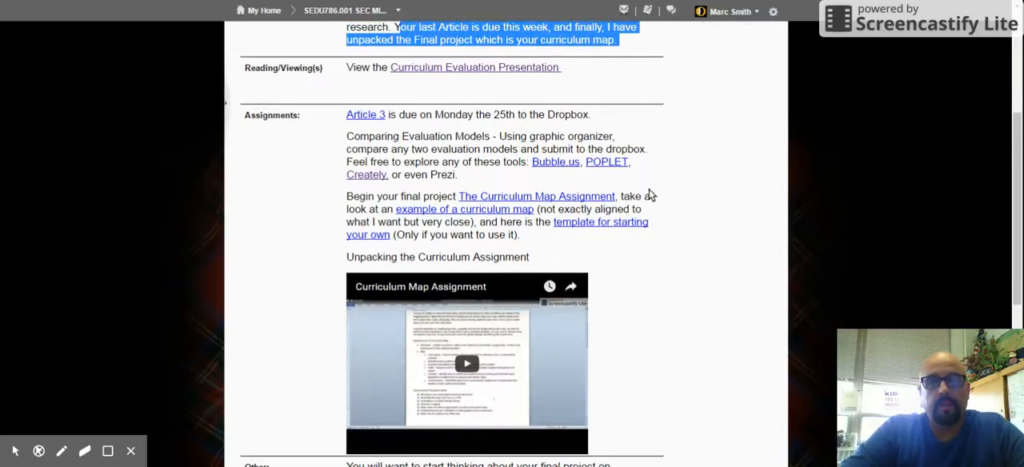
pyautogui.moveTo(596, 226)
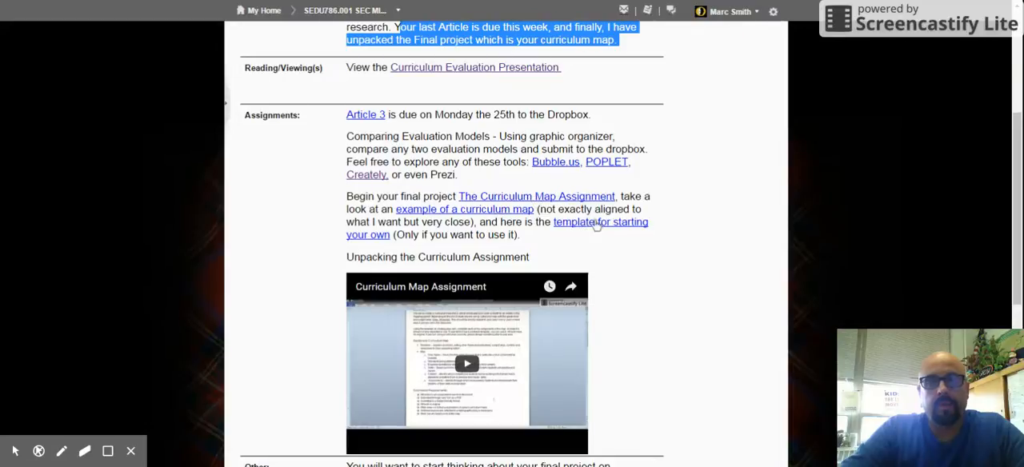
pyautogui.moveTo(684, 198)
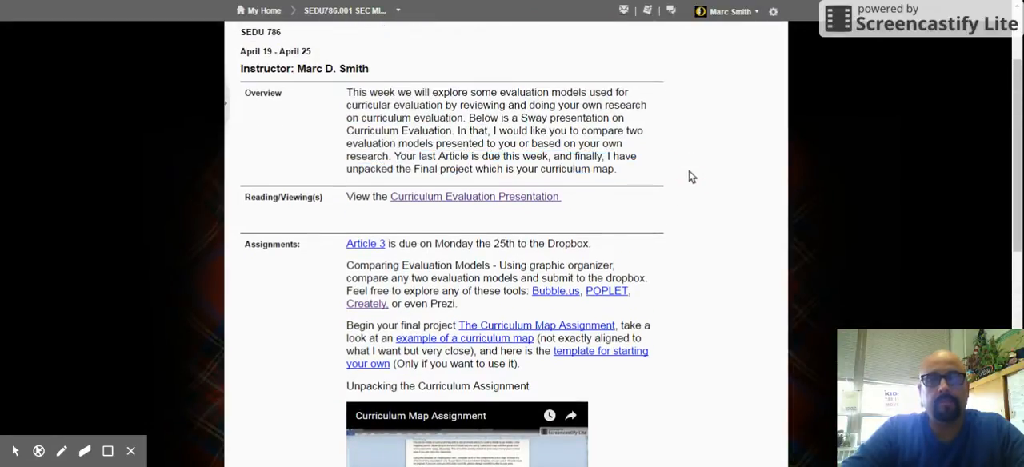
pyautogui.moveTo(542, 136)
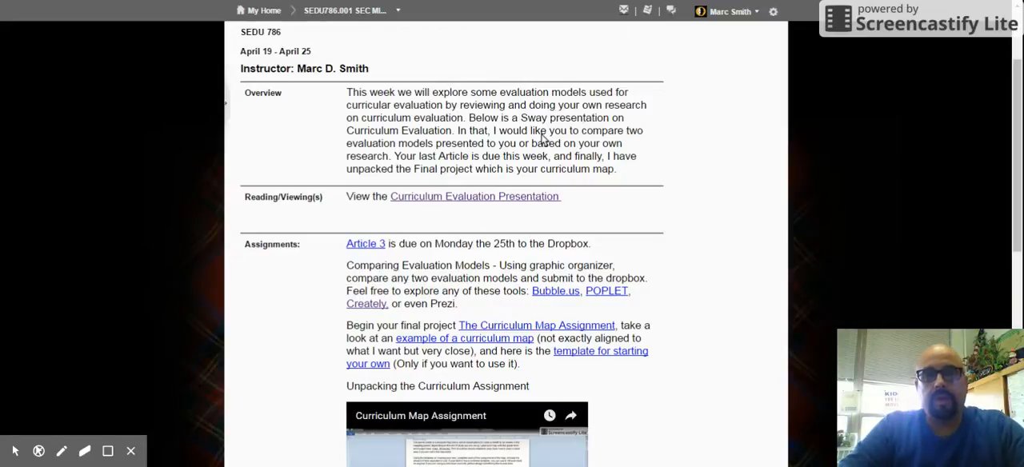
pyautogui.moveTo(528, 146)
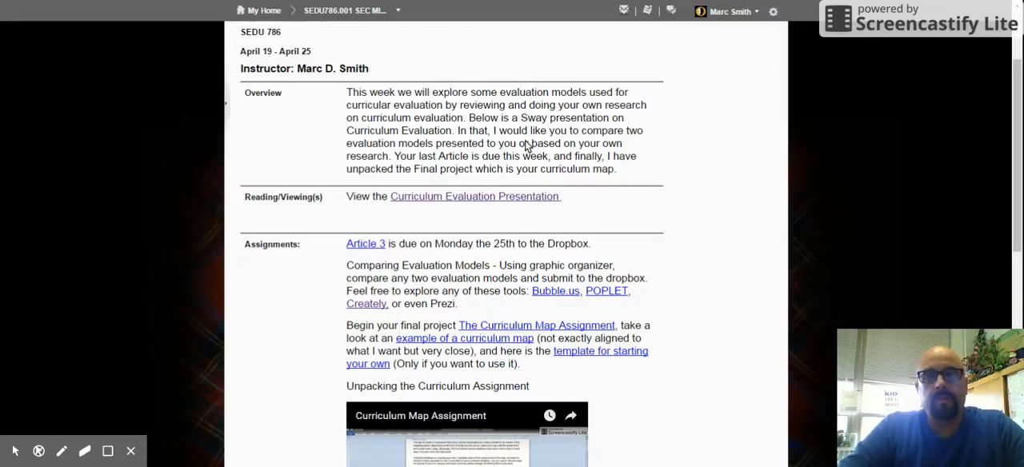
pyautogui.moveTo(580, 135)
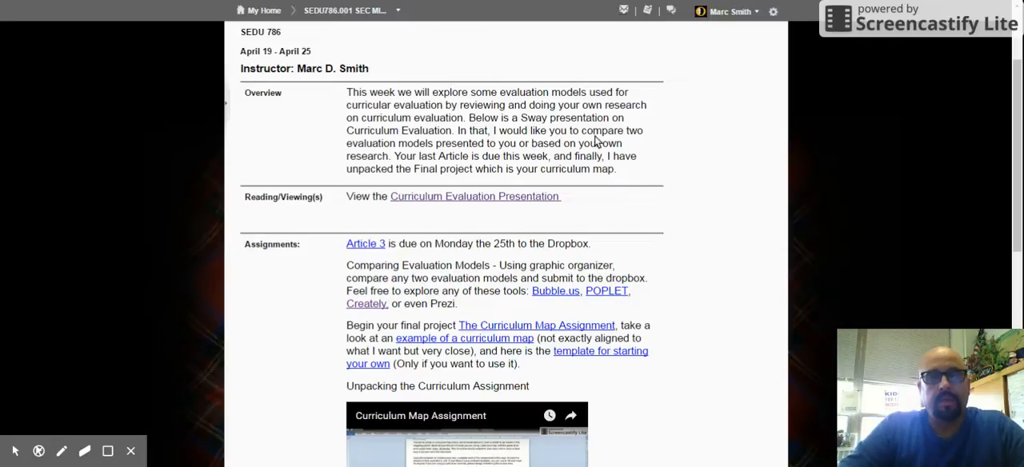
pyautogui.moveTo(592, 153)
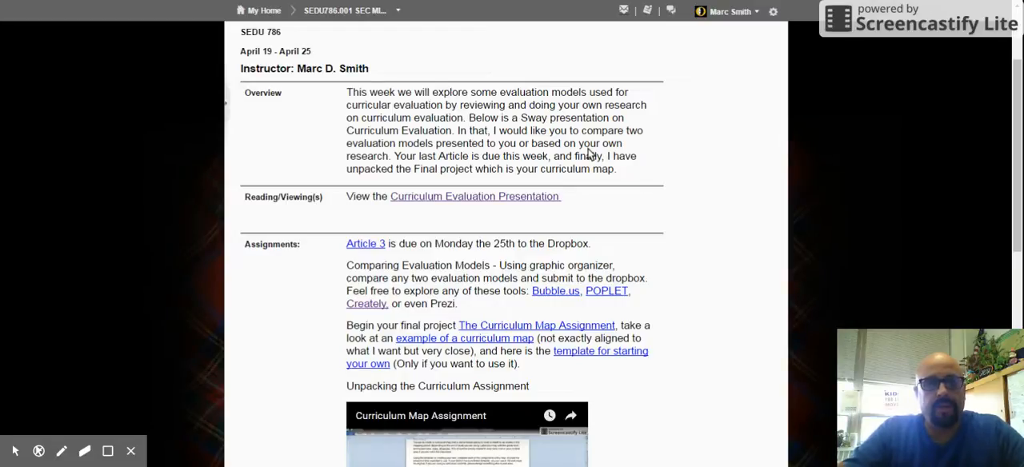
pyautogui.scroll(-3)
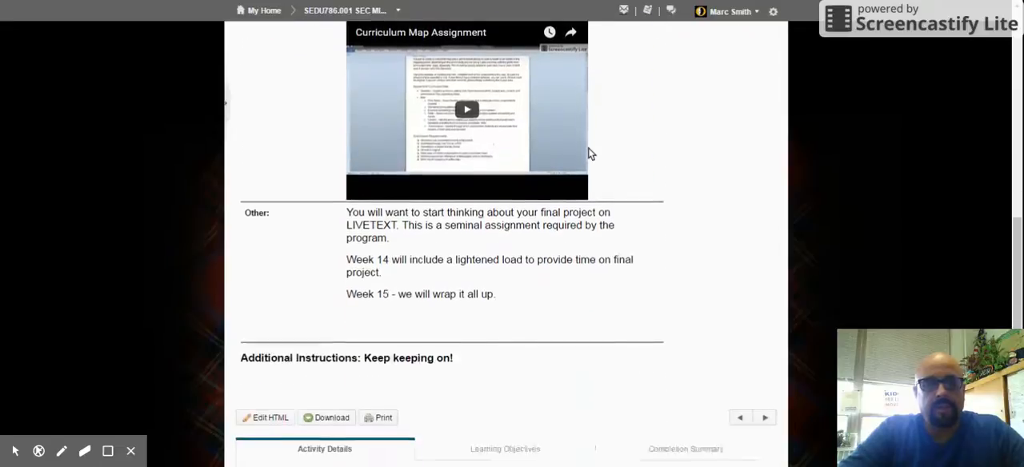
pyautogui.scroll(-3)
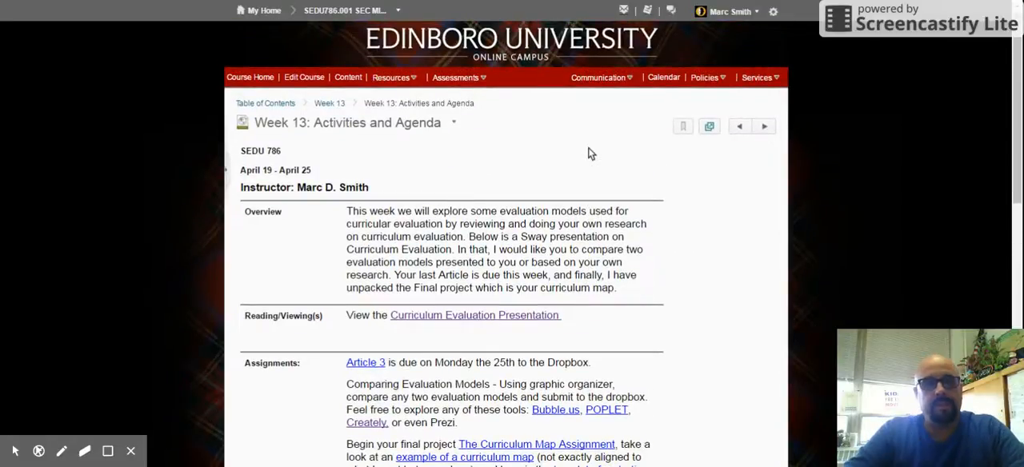
pyautogui.moveTo(596, 196)
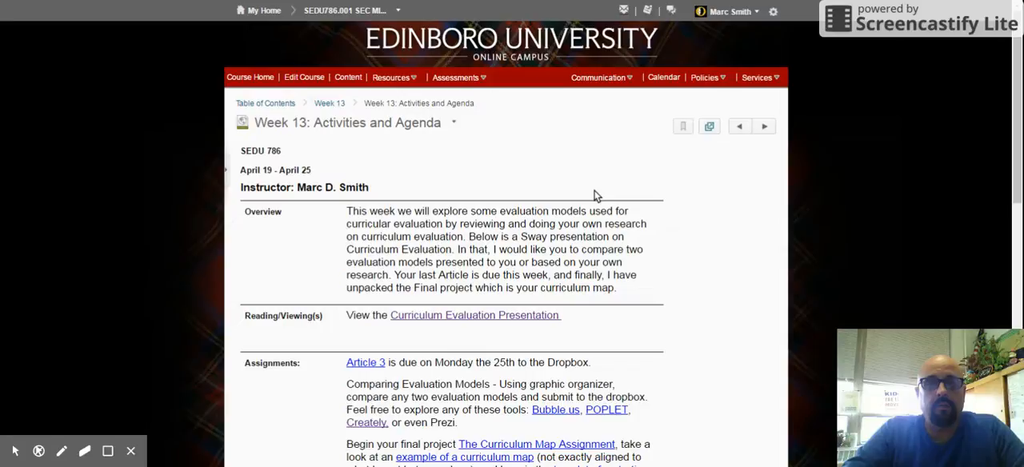
pyautogui.moveTo(580, 160)
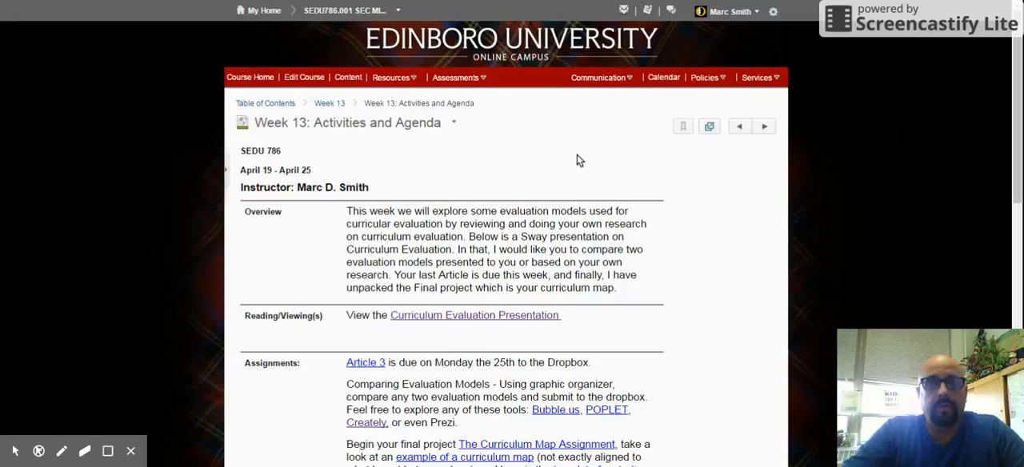